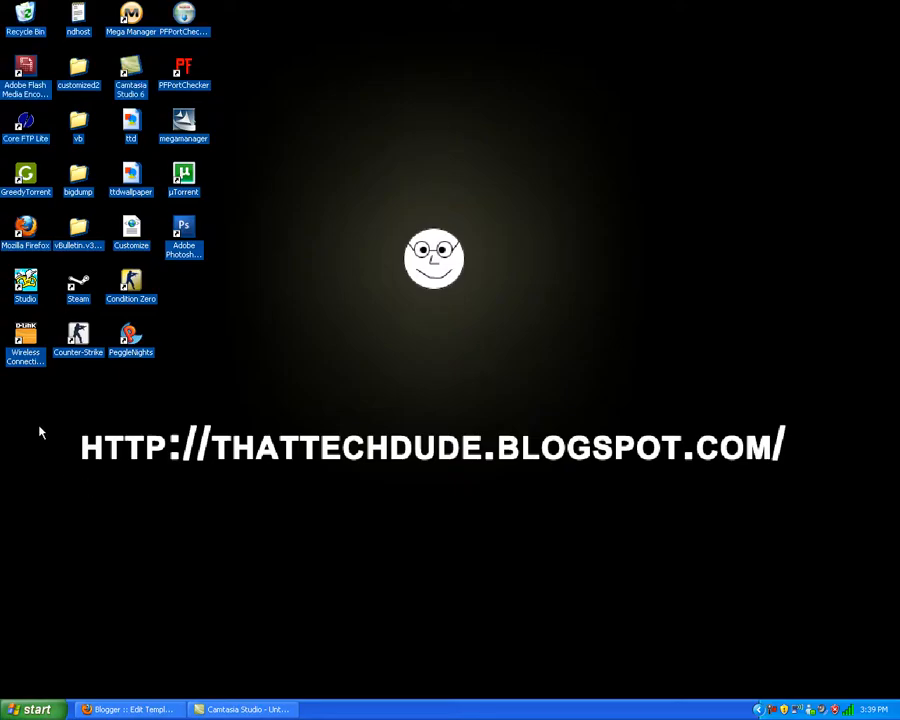
mouse_move(743, 569)
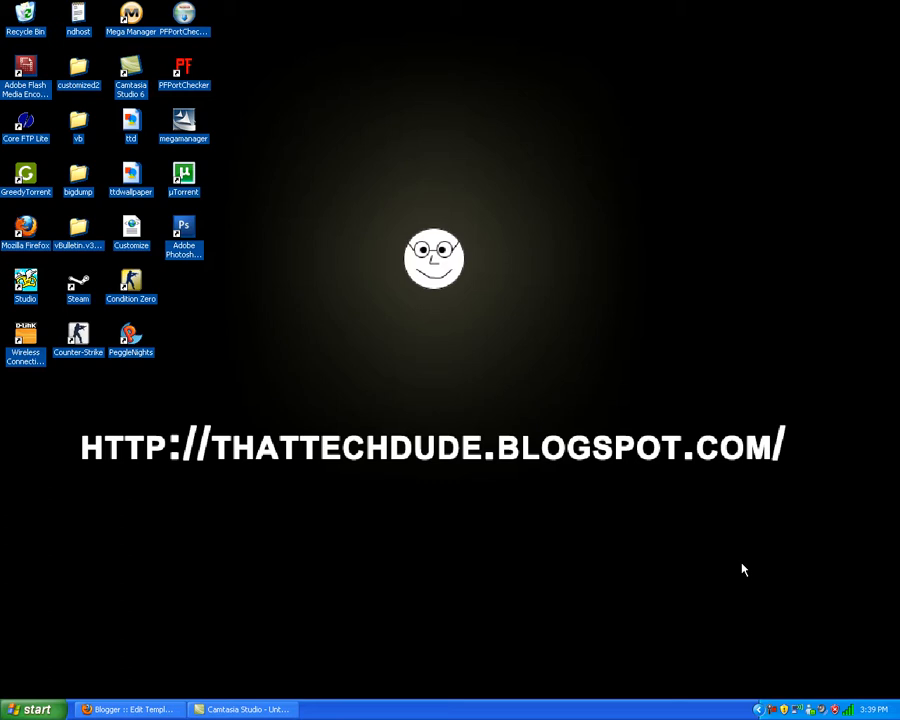
Step: Bring the Blogger window forward and head to the account Dashboard
left_click(125, 709)
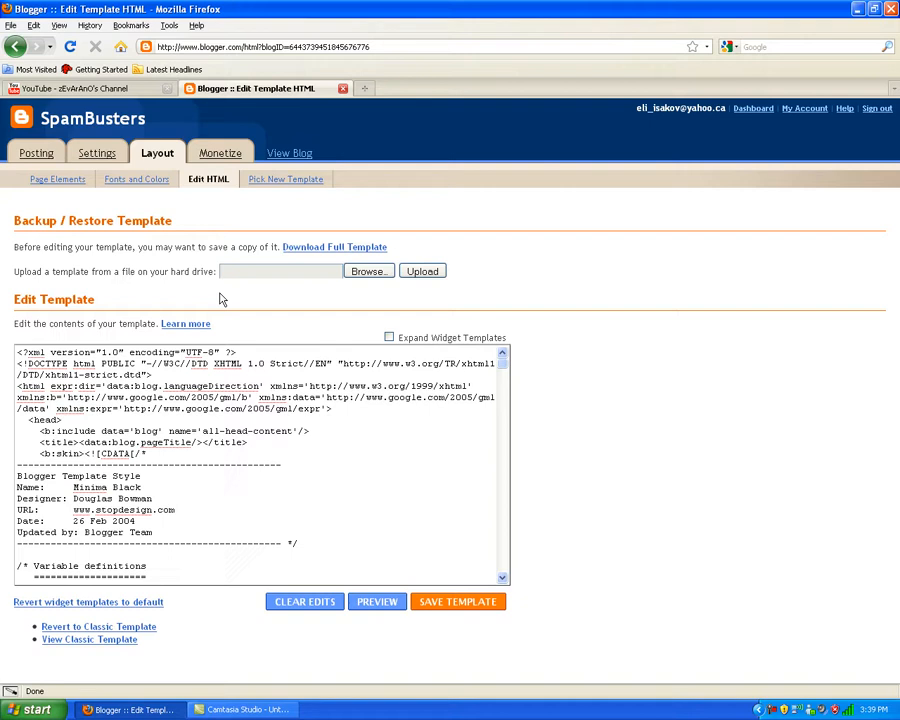
mouse_move(805, 108)
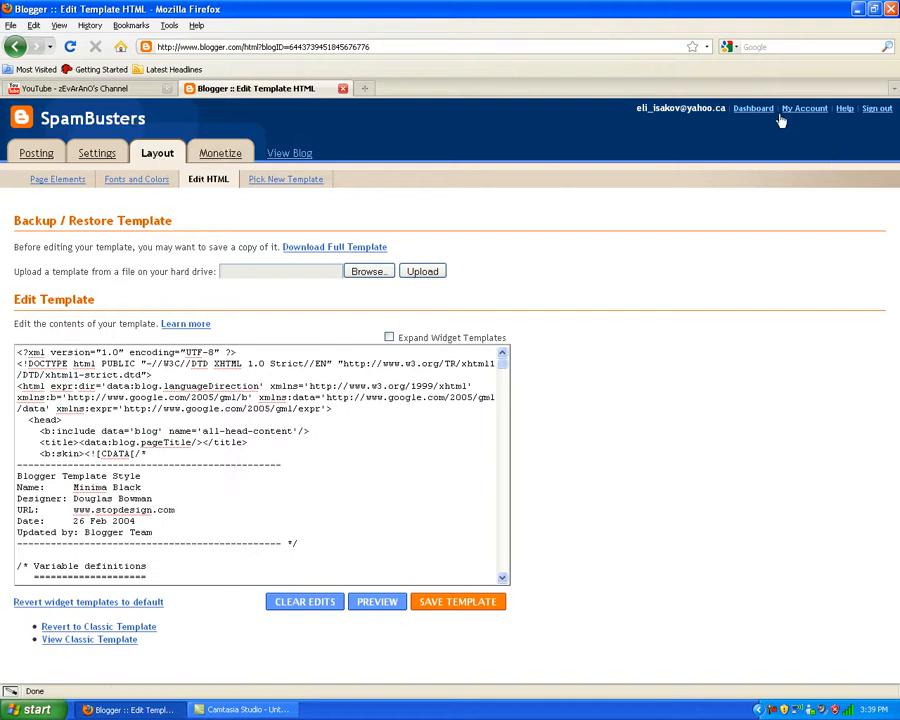
left_click(753, 108)
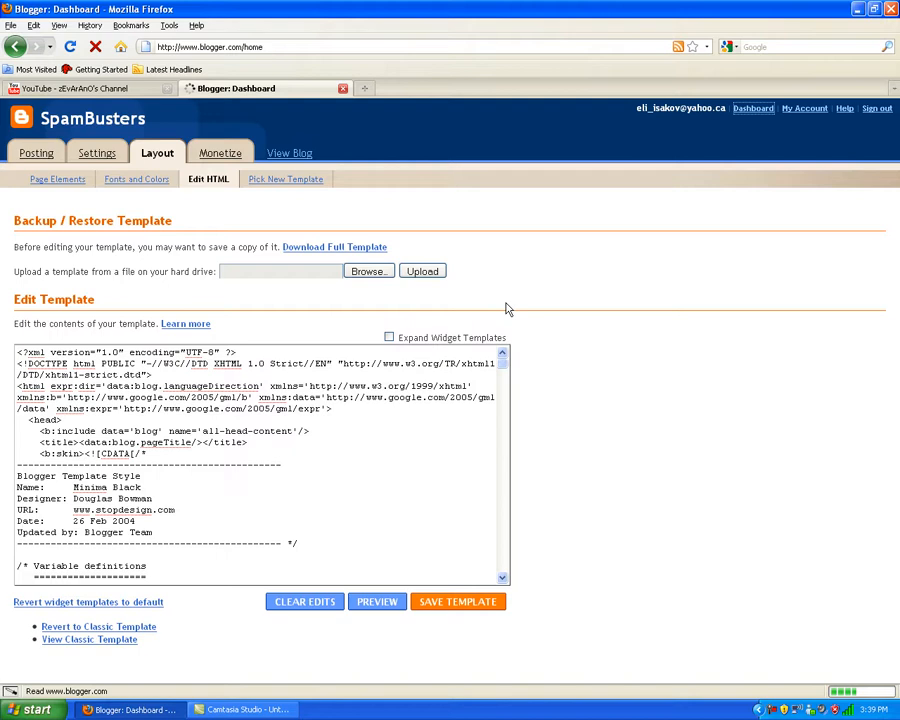
Step: From the Dashboard, enter SpamBusters' Layout and its Edit HTML template editor
left_click(753, 108)
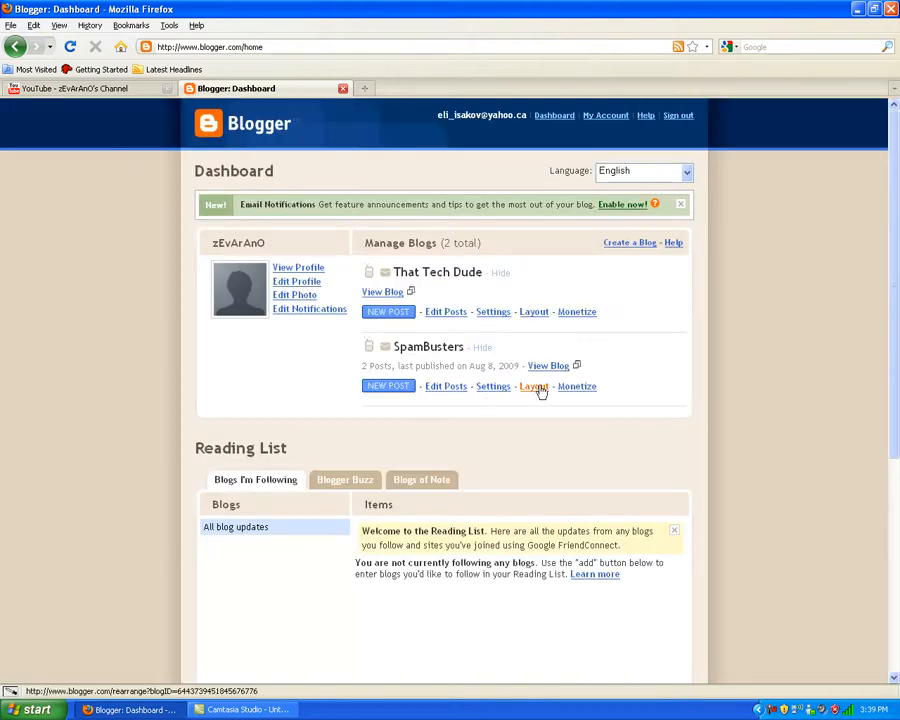
left_click(533, 387)
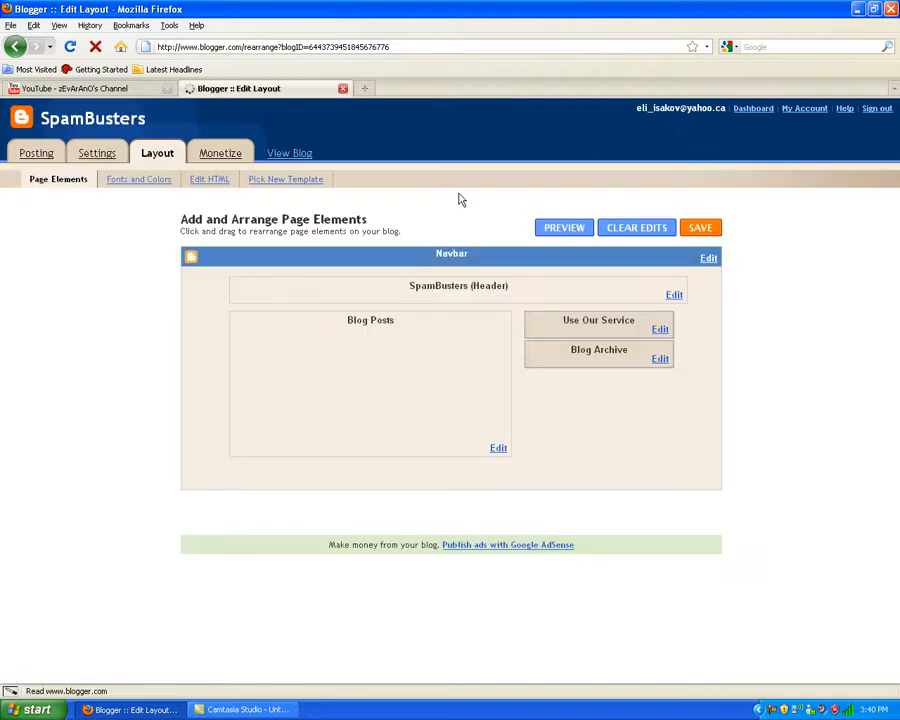
left_click(209, 179)
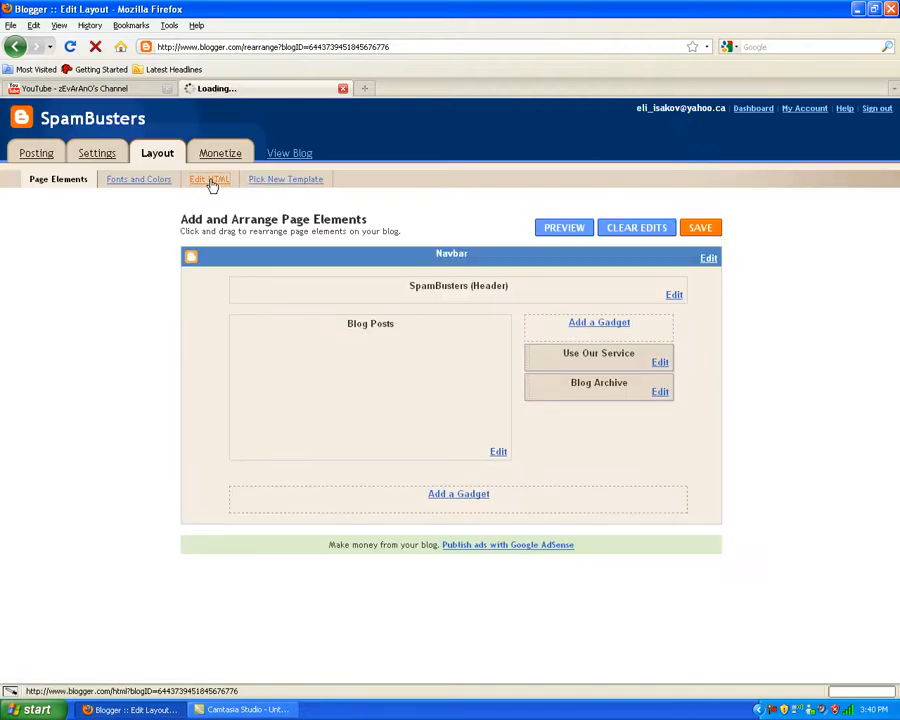
left_click(209, 179)
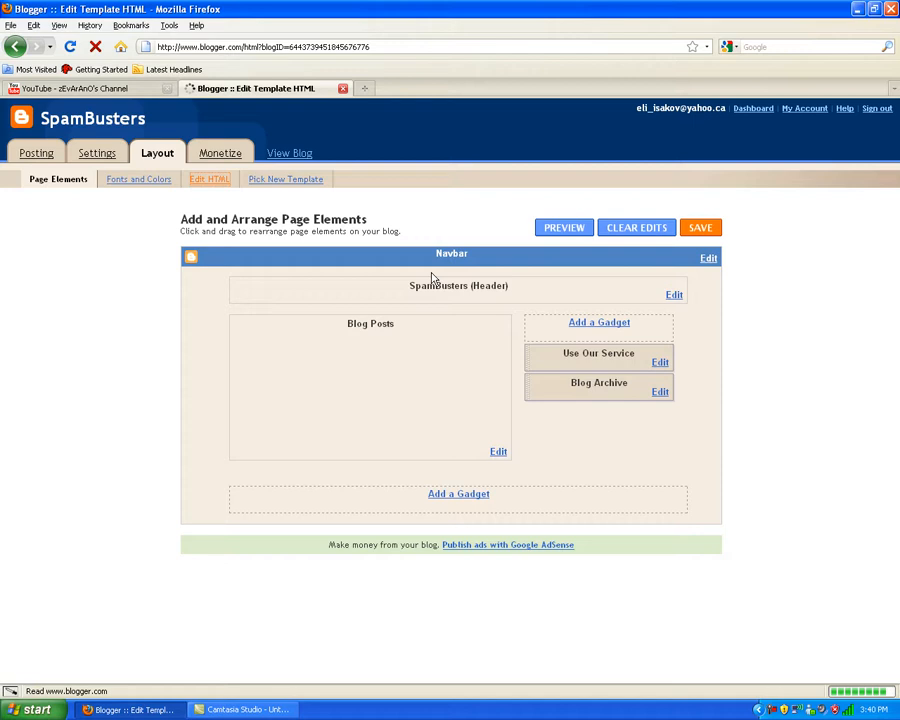
Step: Browse to the custom Customize XML template file and upload it to SpamBusters
left_click(209, 179)
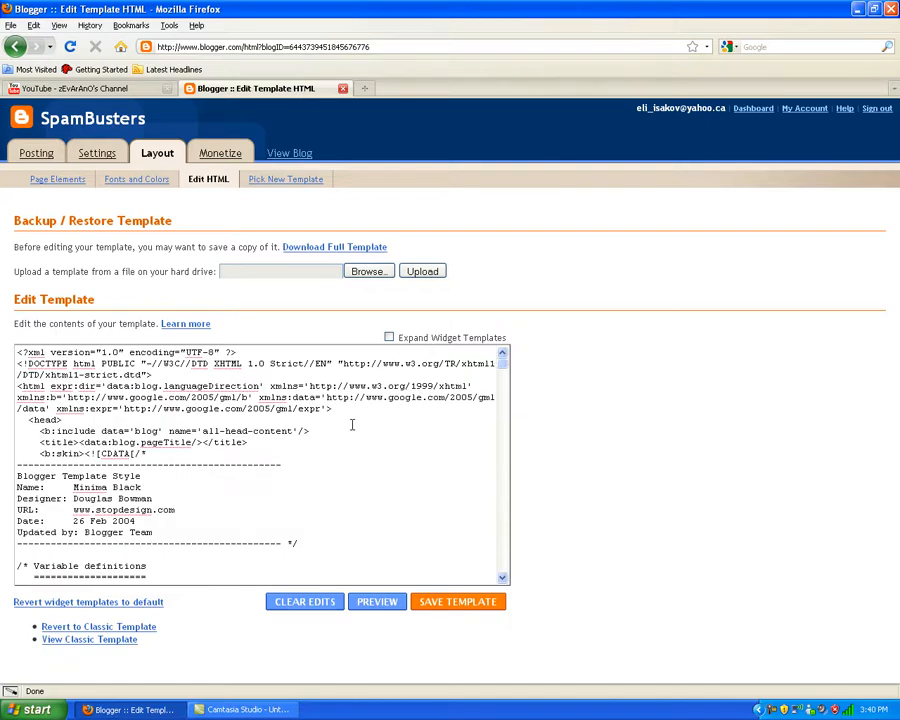
left_click(368, 271)
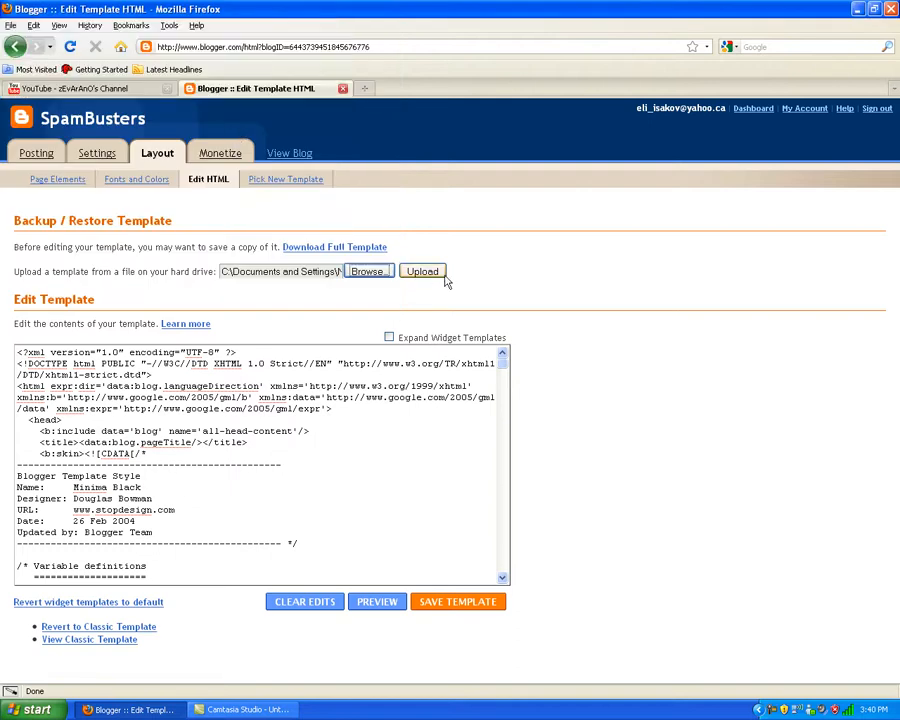
left_click(422, 271)
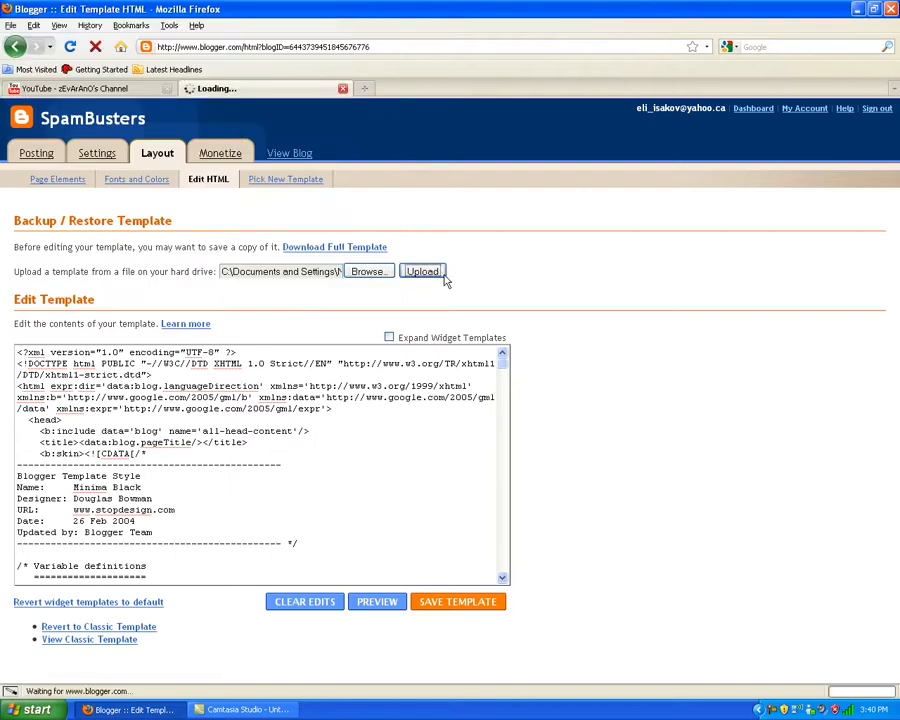
left_click(421, 271)
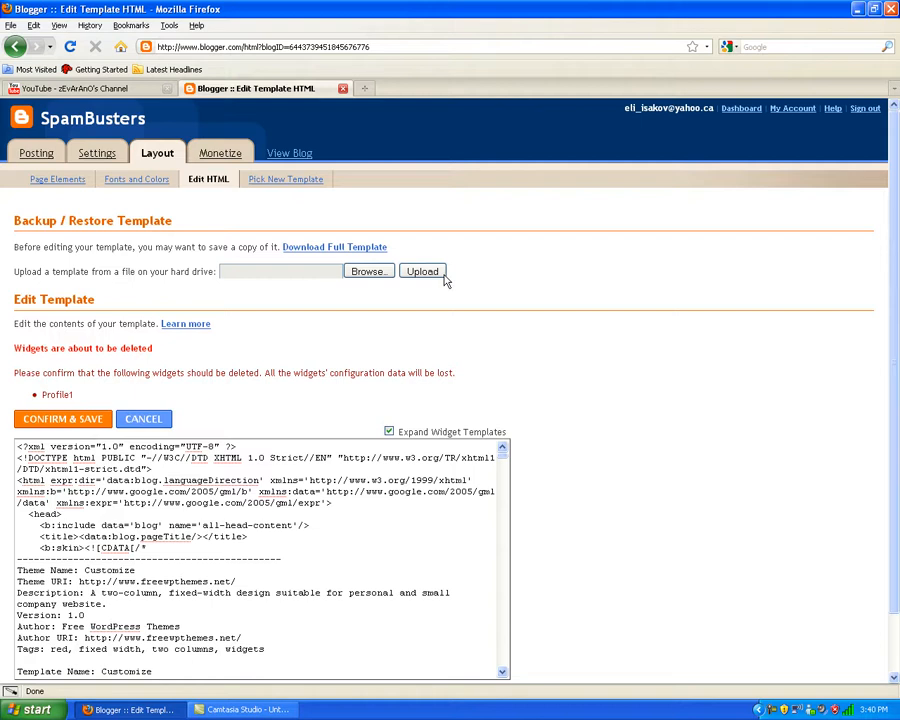
Step: Confirm deletion of the Profile1 widget and save the Customize template
left_click(62, 419)
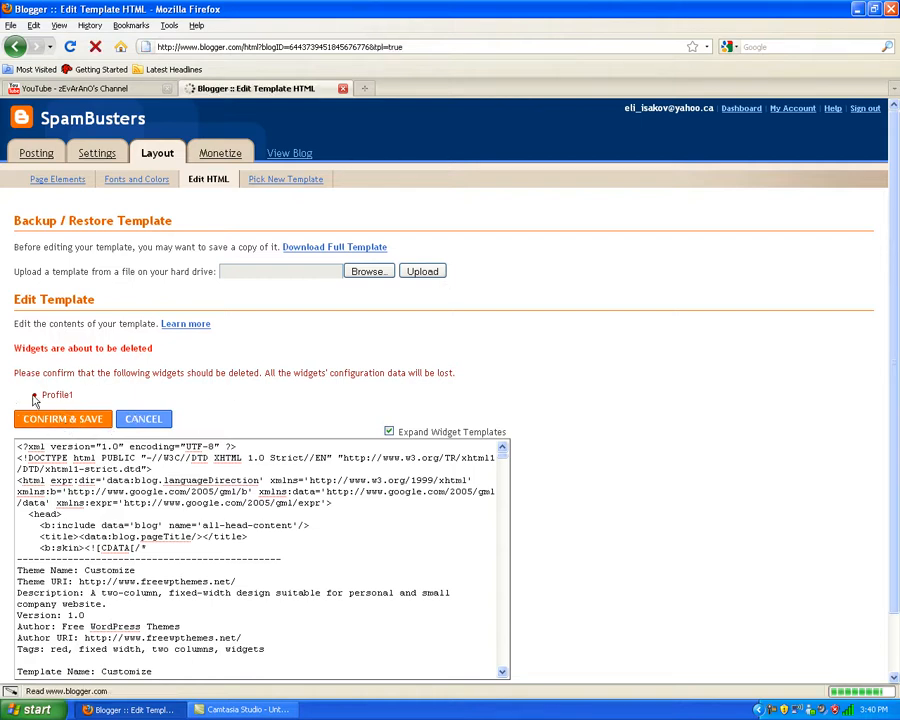
left_click(62, 419)
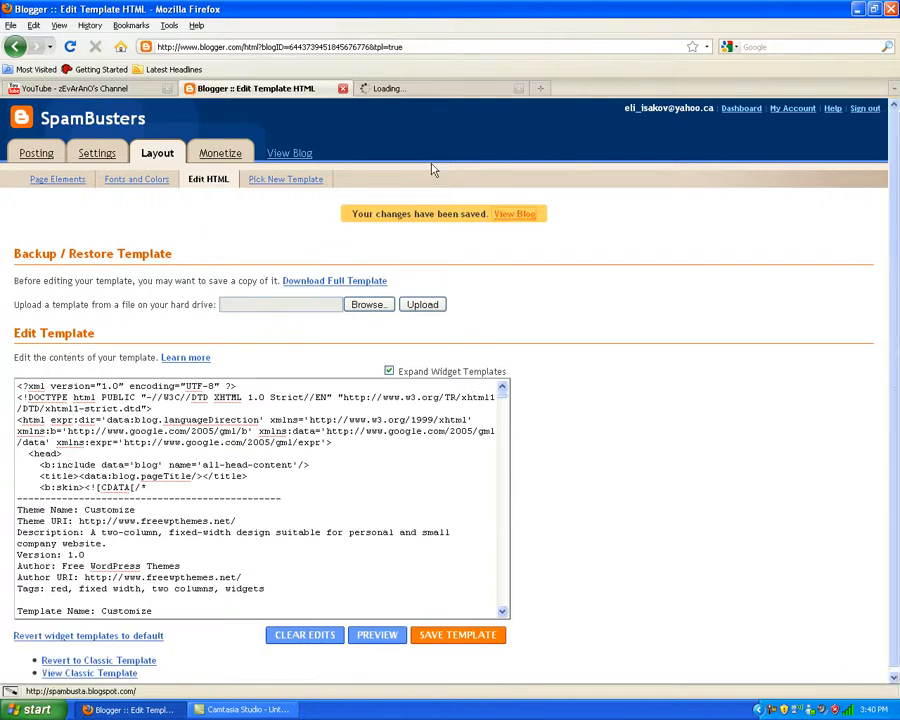
Step: View the live SpamBusters blog in its dark theme, close it, and return to YouTube
left_click(398, 88)
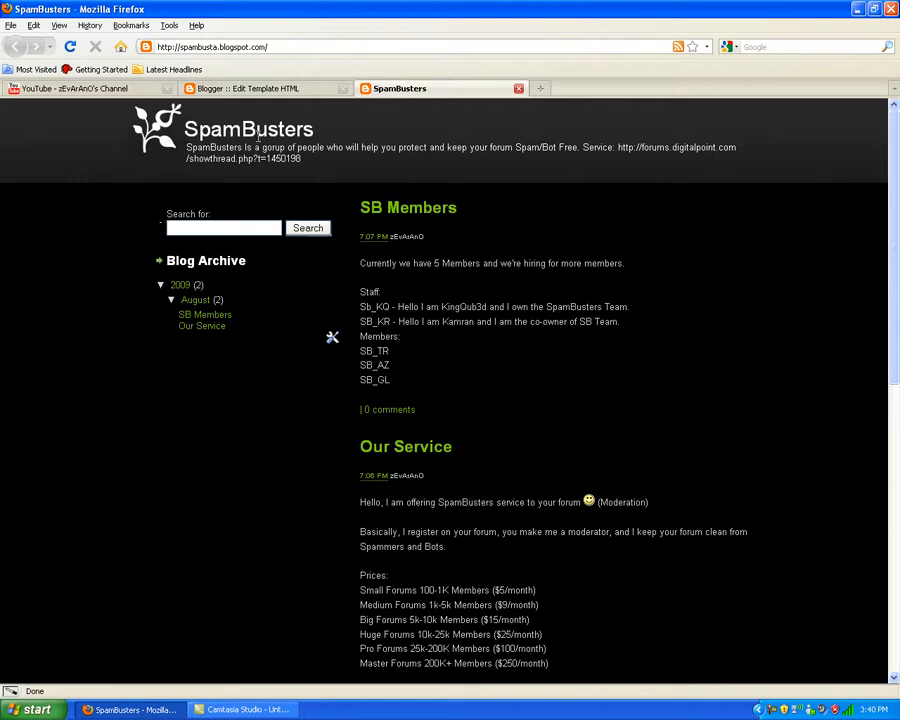
scroll("down", 3)
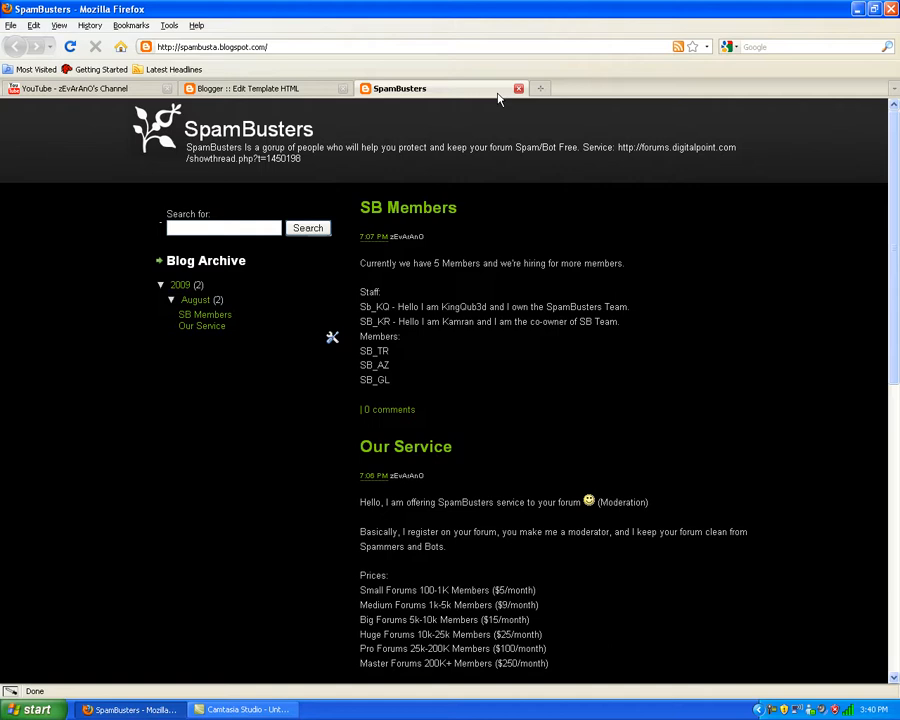
mouse_move(519, 88)
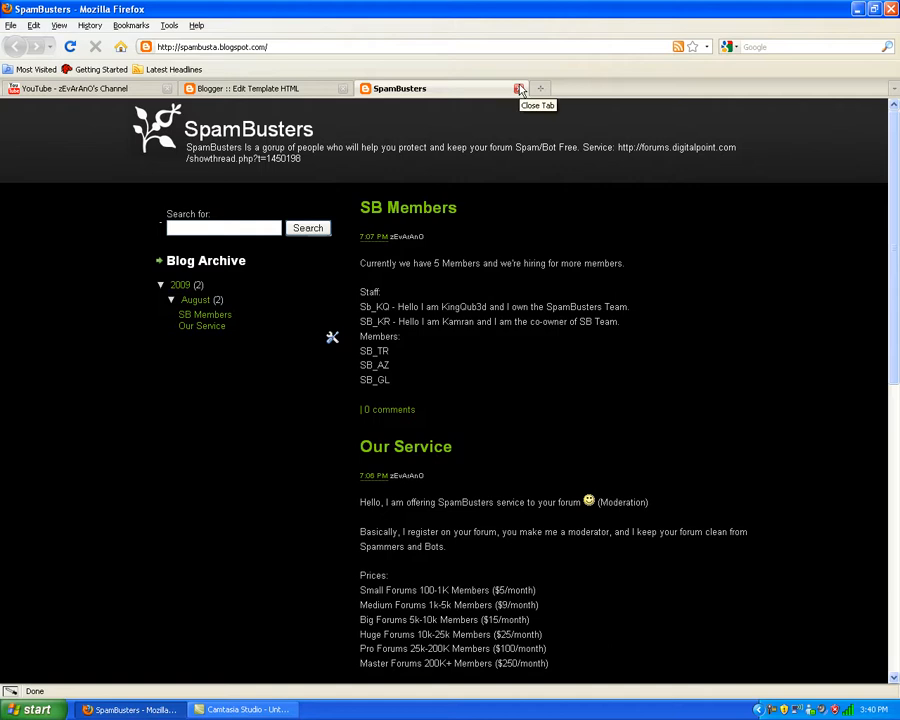
left_click(250, 88)
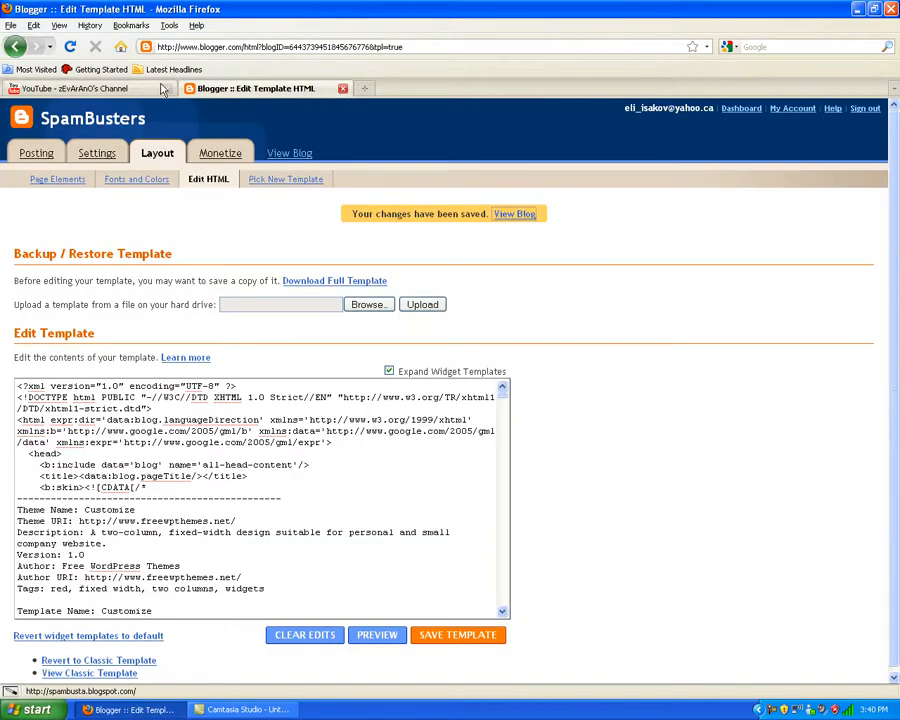
left_click(80, 88)
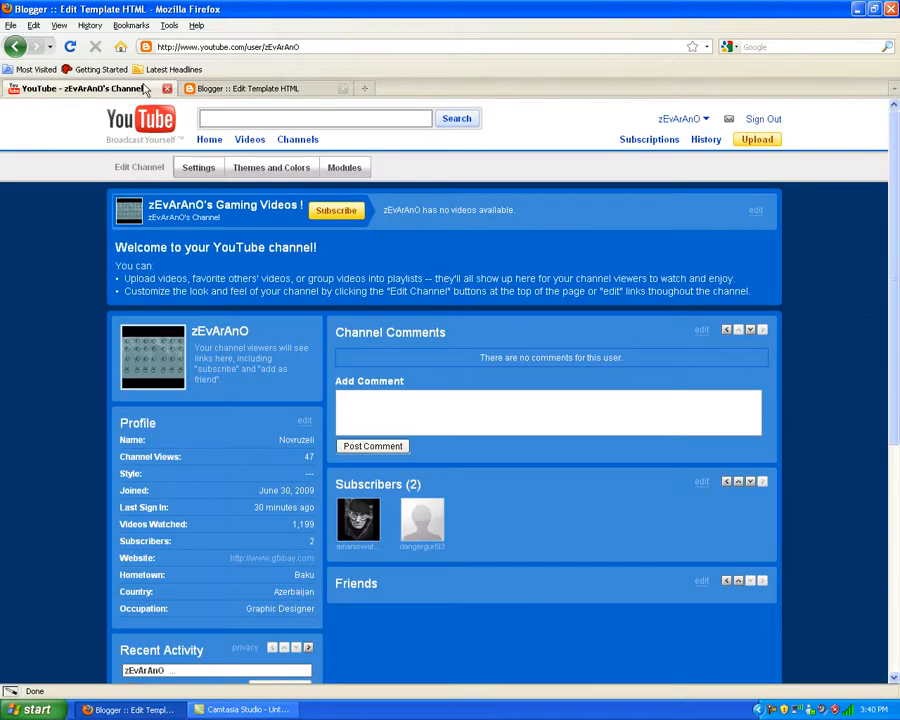